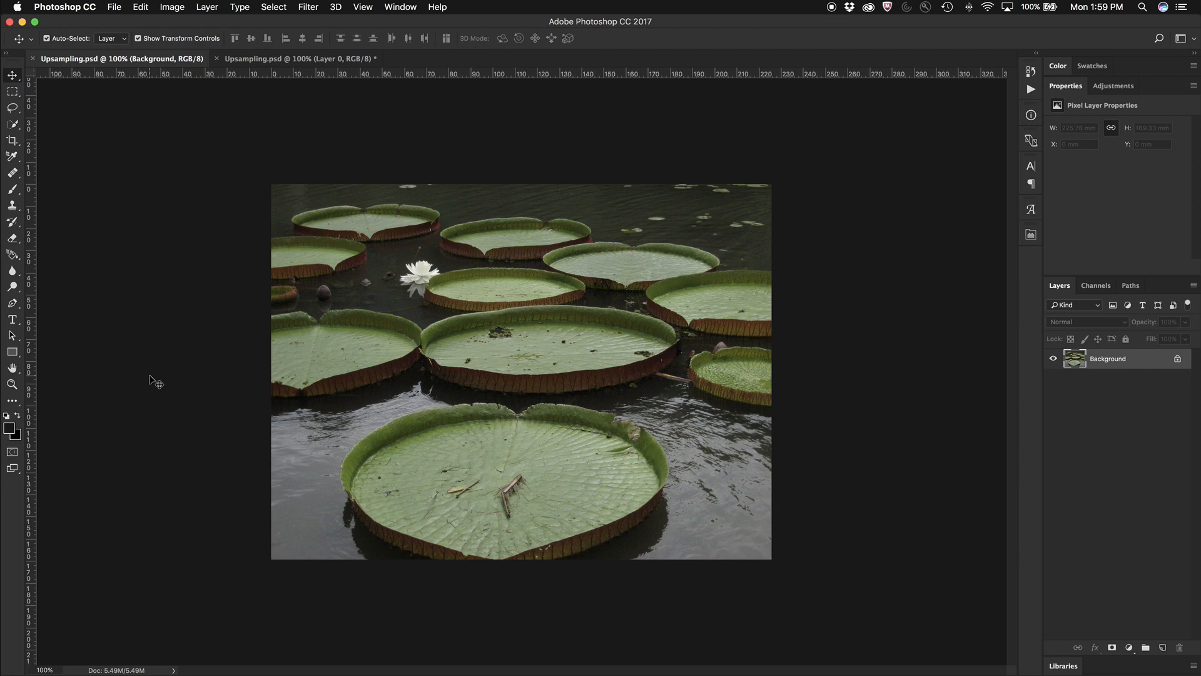
mouse_move(193, 186)
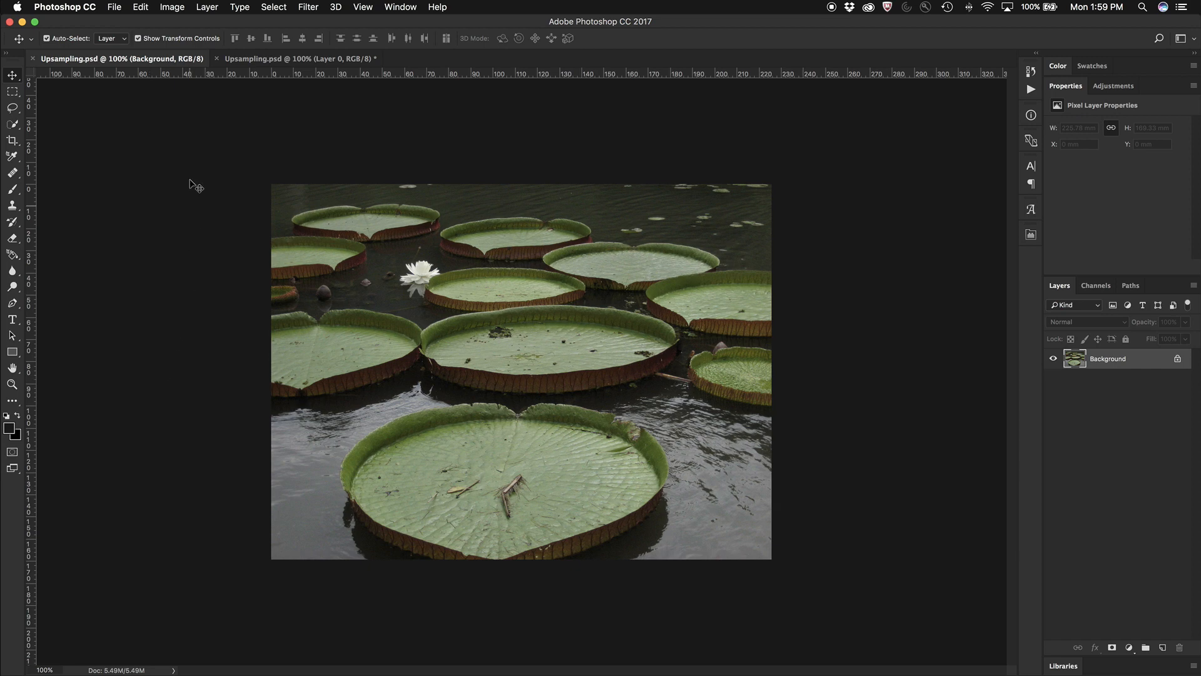
Step: Enter 200 percent width in Image Size, giving 3200 × 2400 px
click(172, 7)
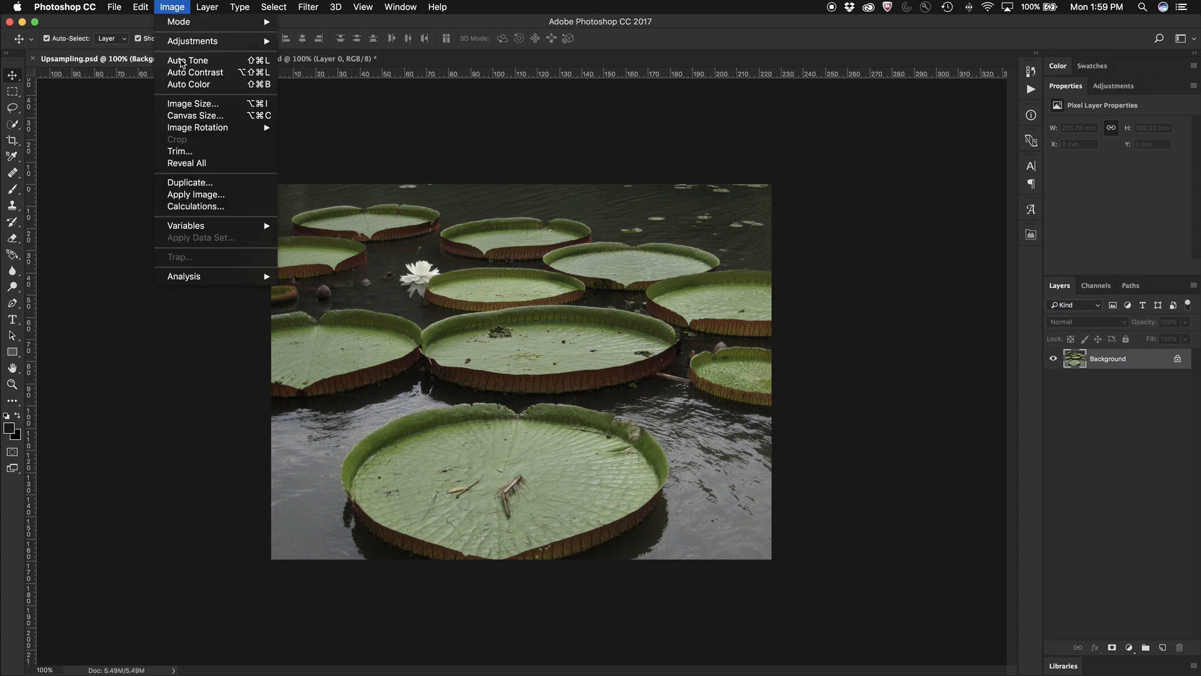
click(193, 103)
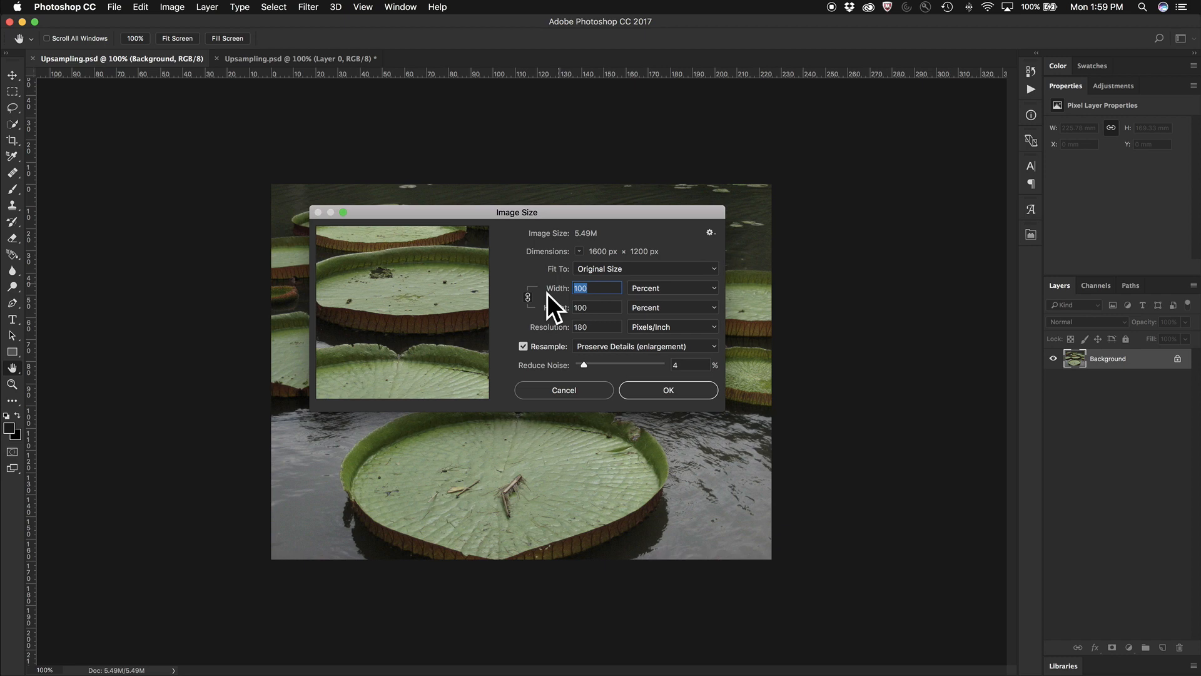
mouse_move(651, 292)
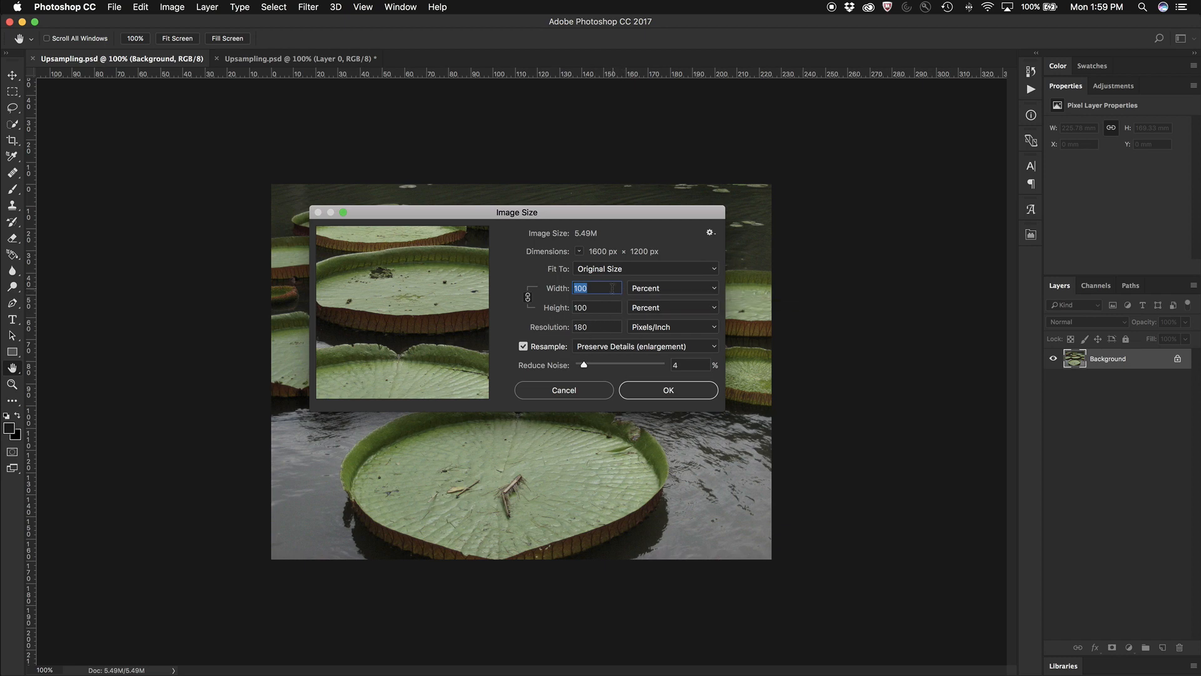
mouse_move(595, 287)
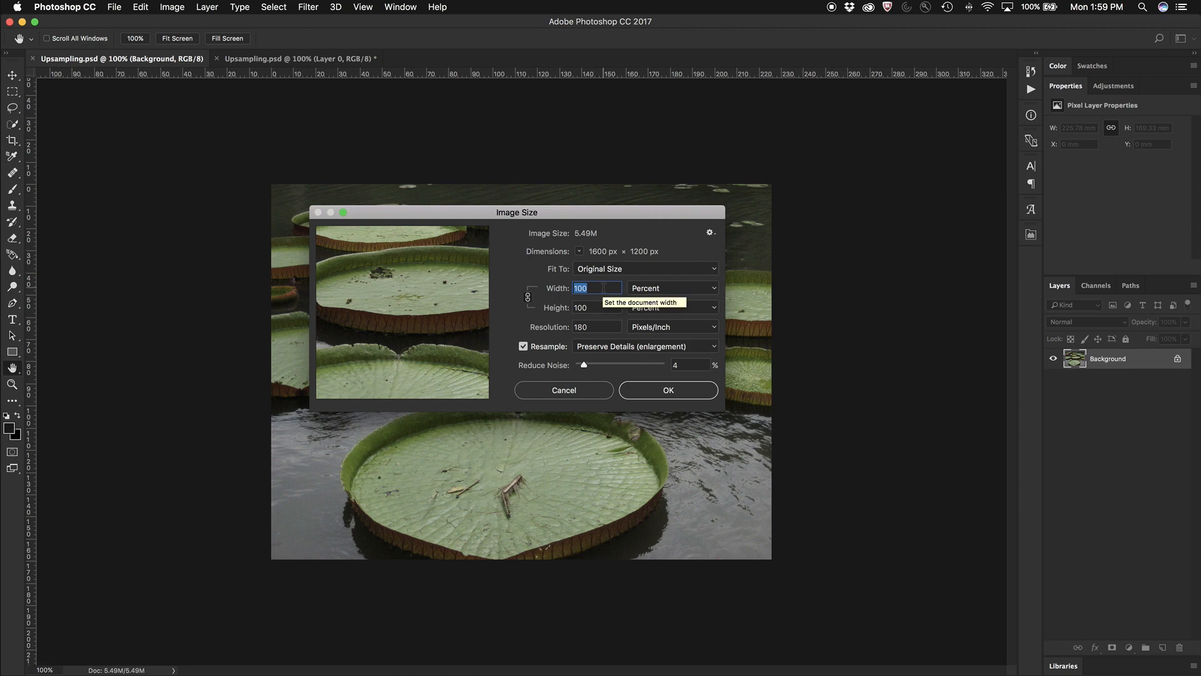
text(200)
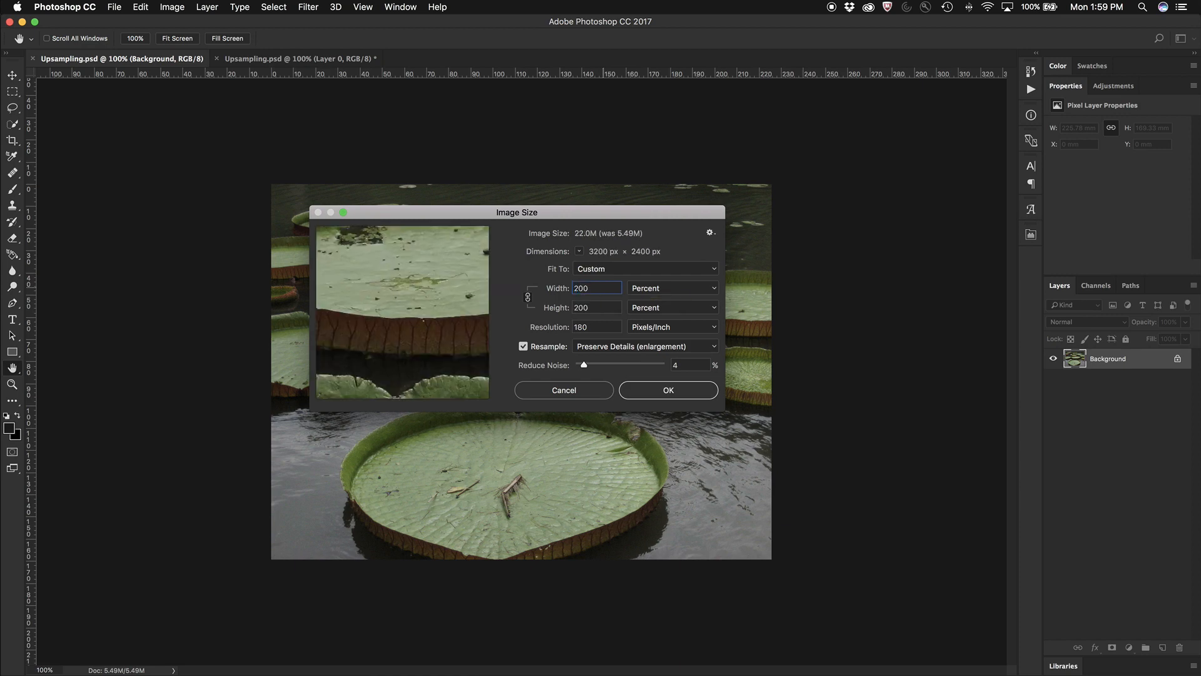
Step: Resample with Preserve Details (enlargement) and apply the 200% resize
click(643, 345)
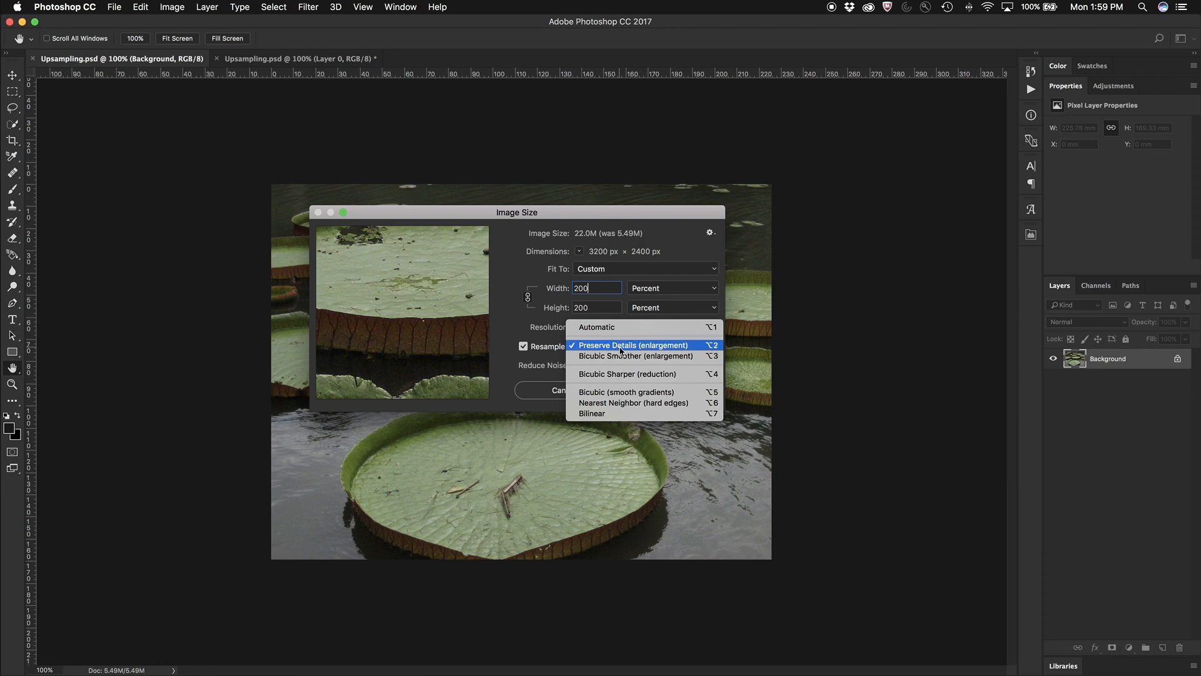
mouse_move(635, 356)
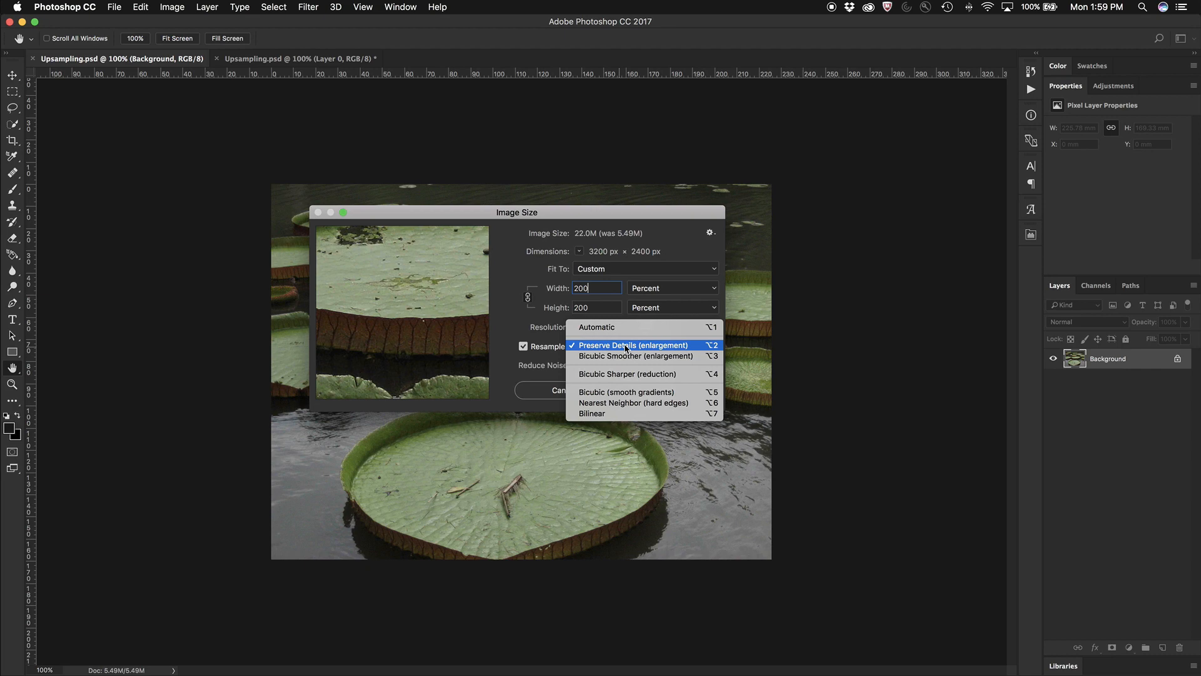
click(634, 345)
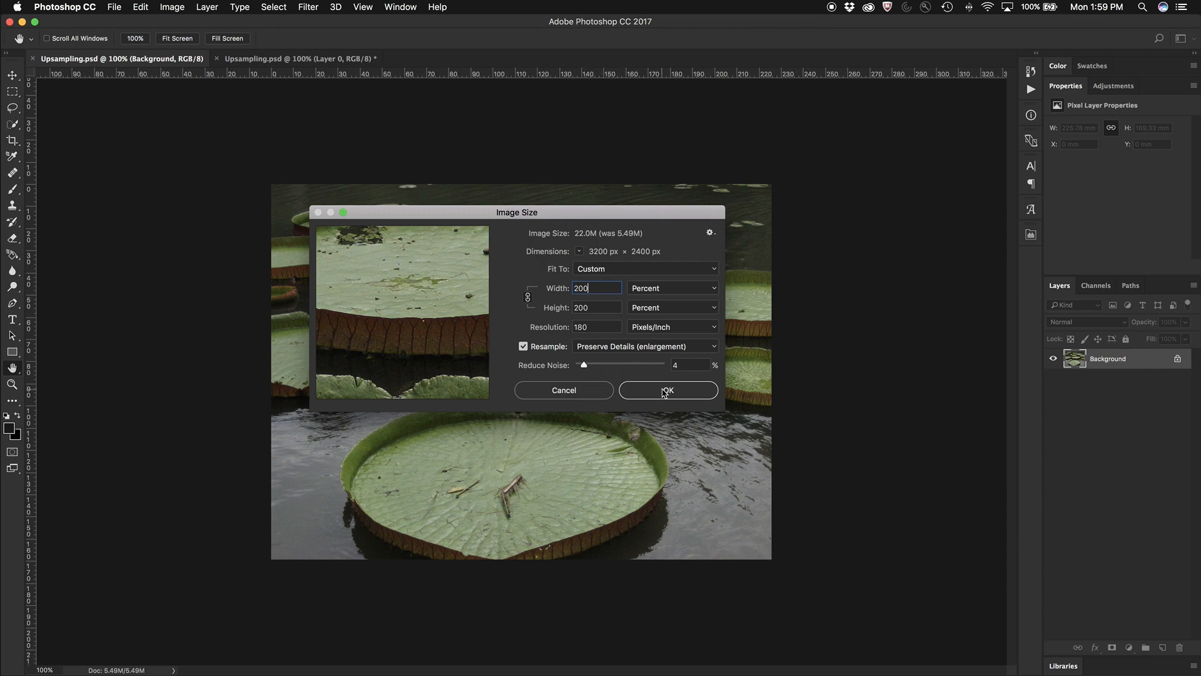
click(668, 389)
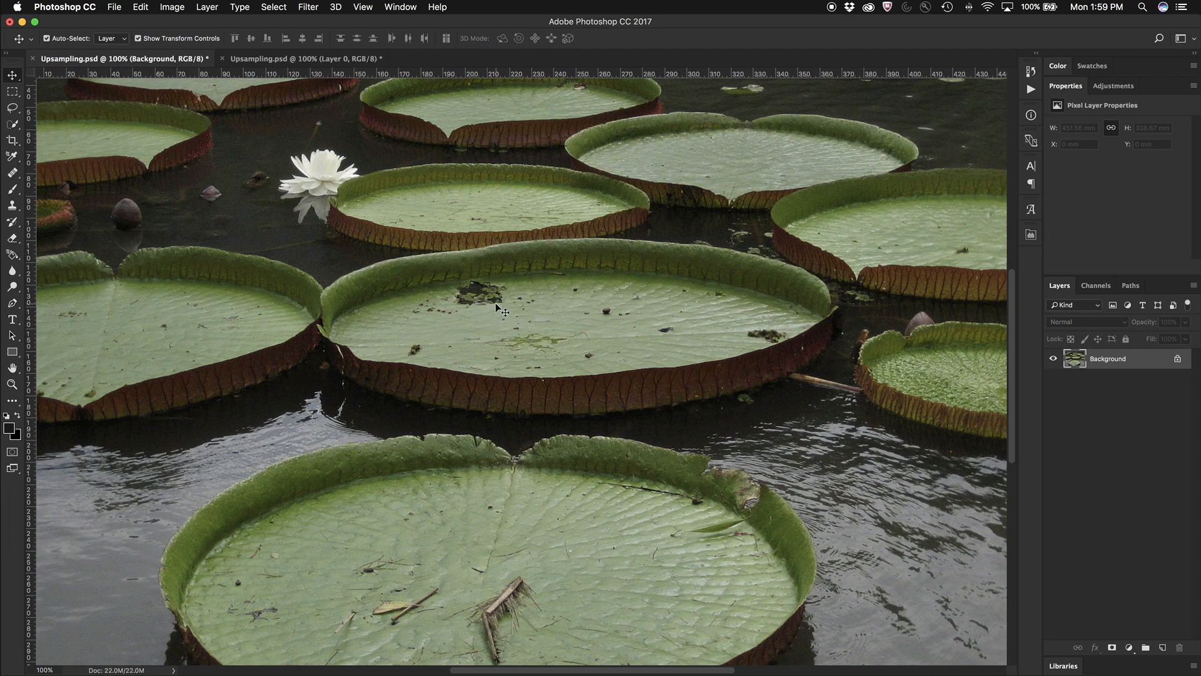
mouse_move(499, 308)
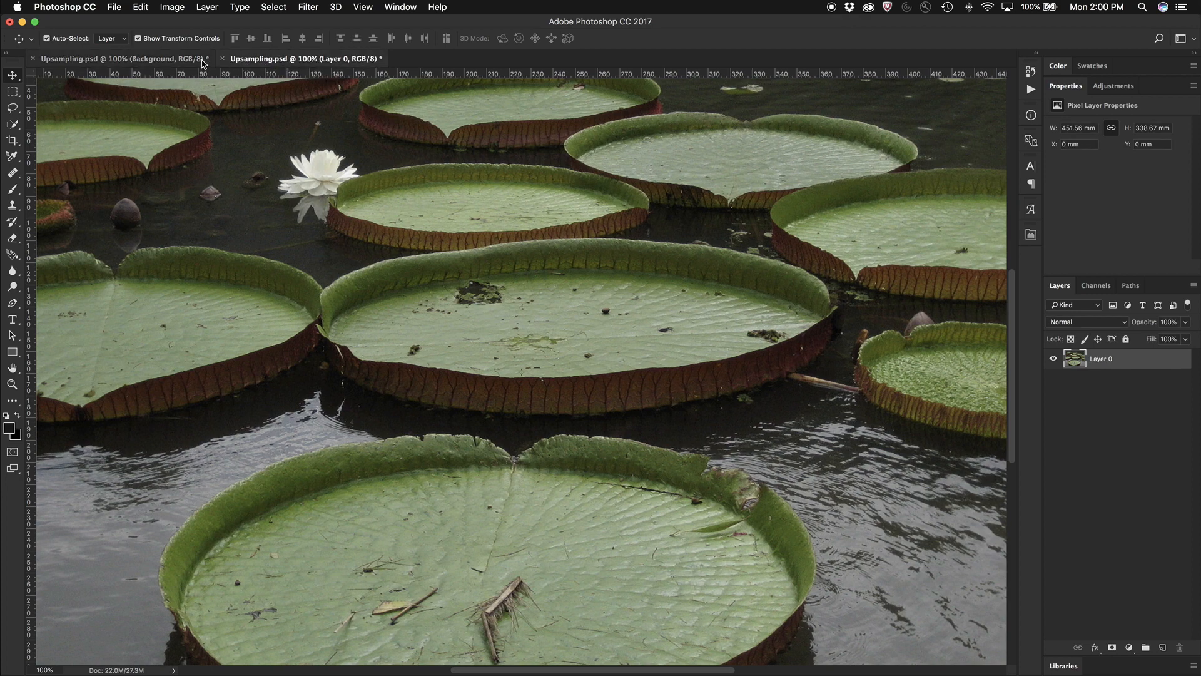
mouse_move(123, 58)
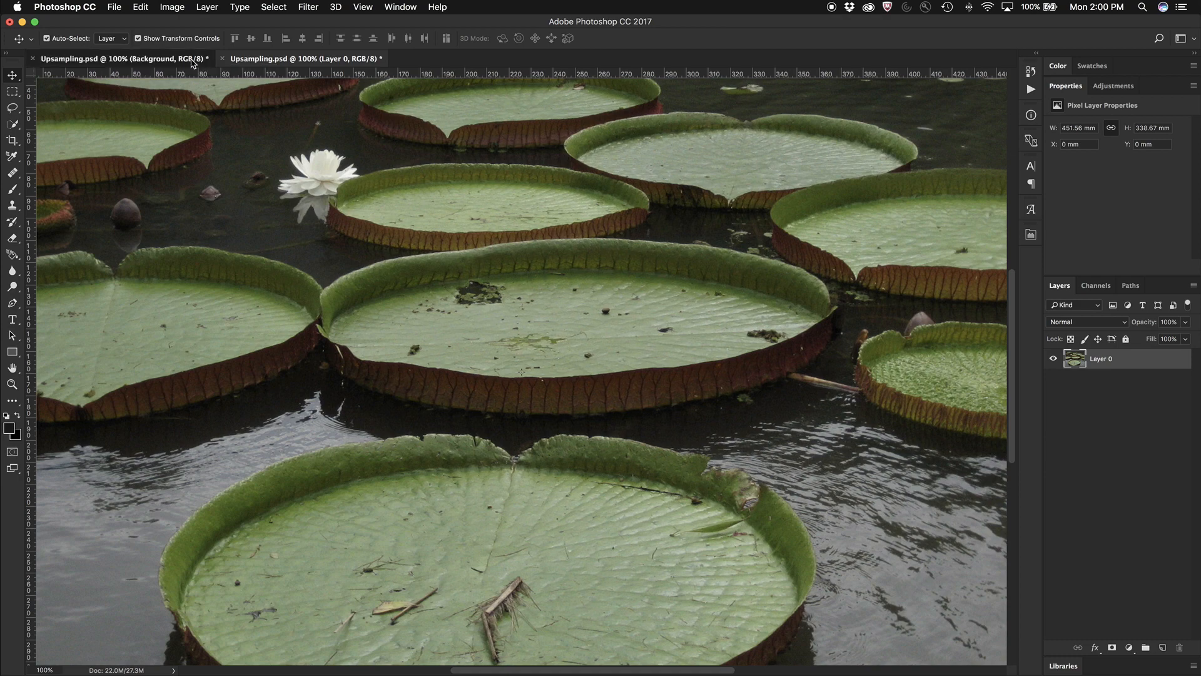
Step: Switch to the first Upsampling.psd tab with the Preserve Details enlargement
click(119, 59)
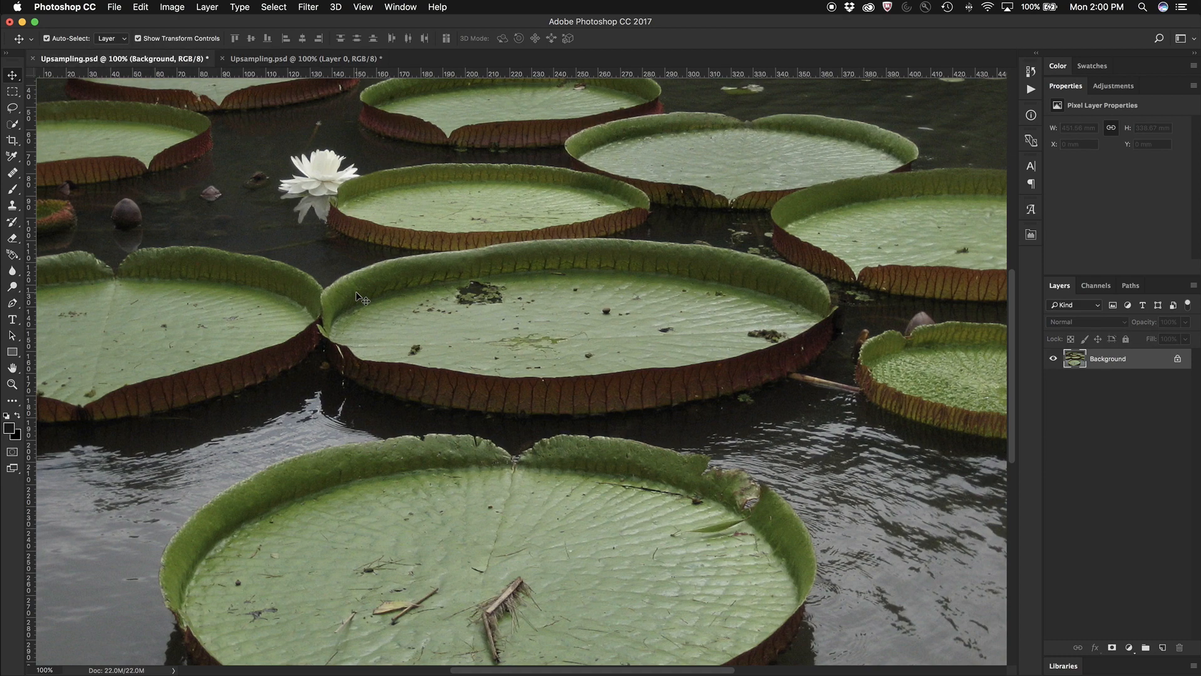